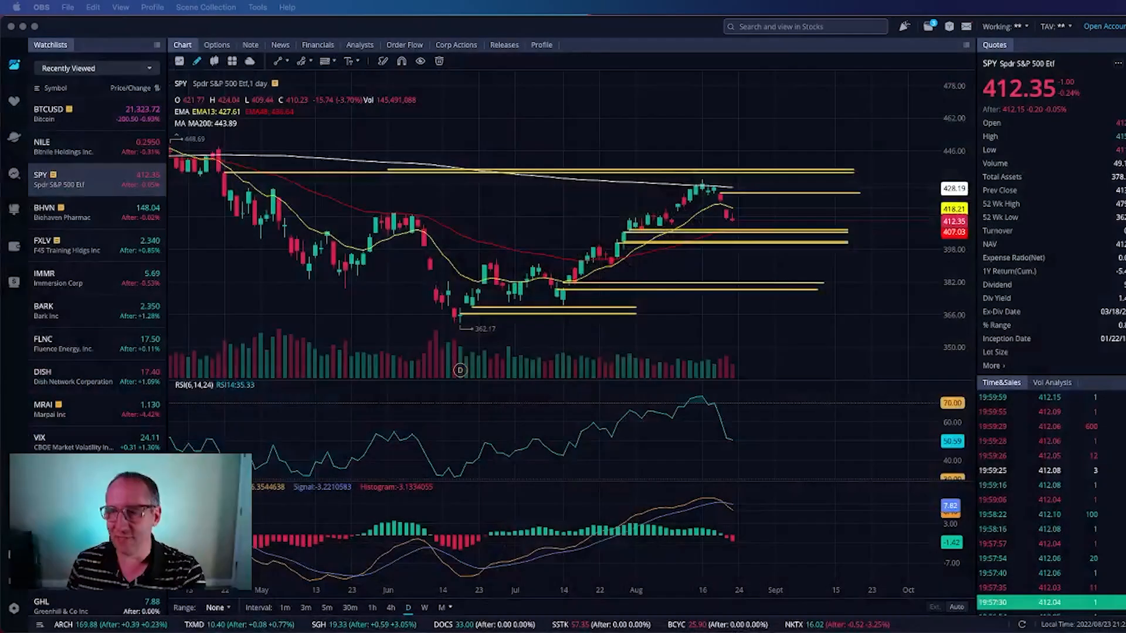
mouse_move(741, 213)
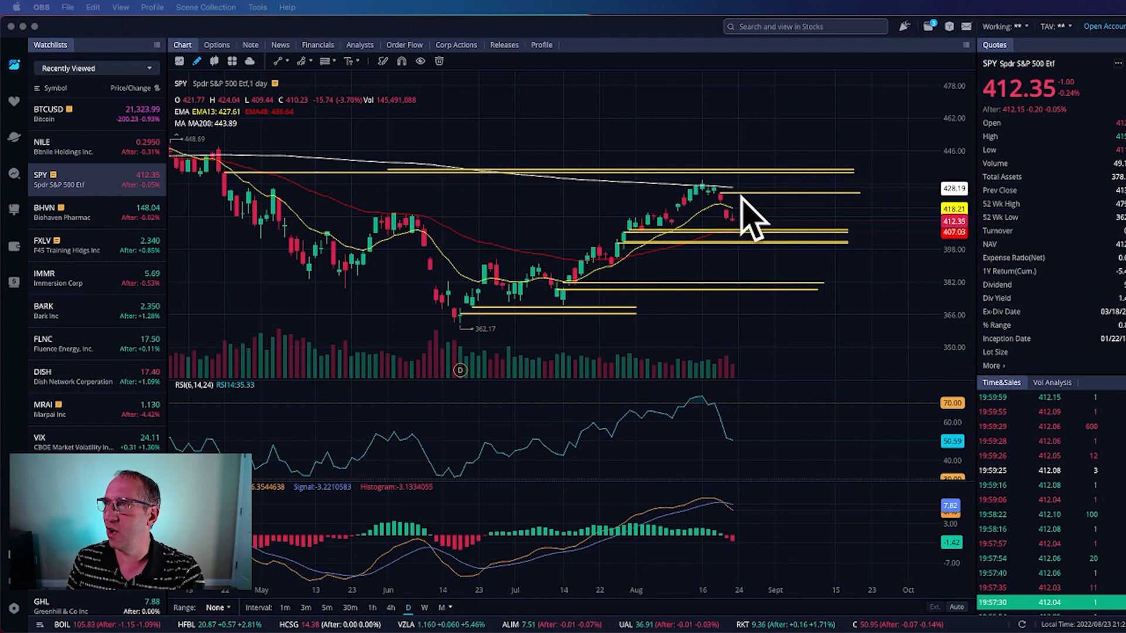
mouse_move(727, 201)
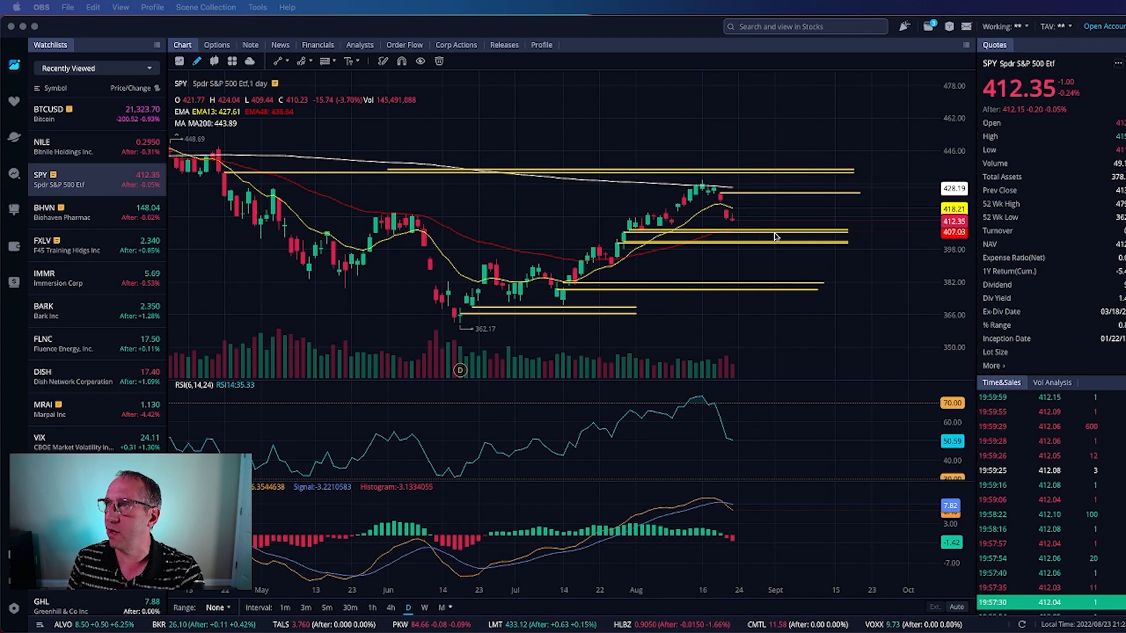
mouse_move(767, 242)
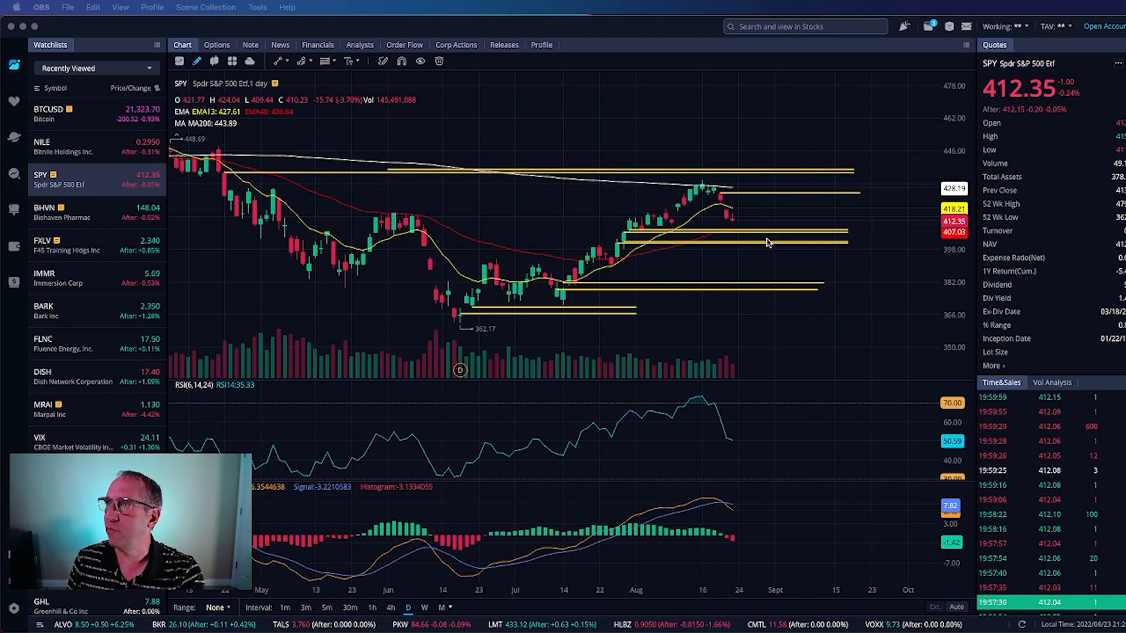
mouse_move(709, 188)
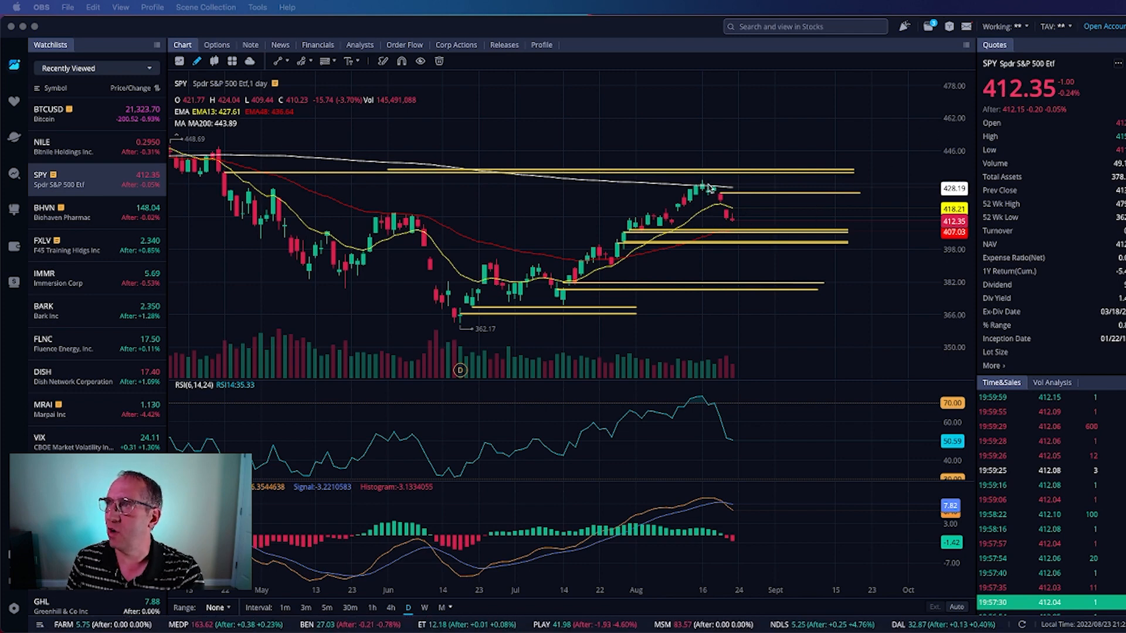
mouse_move(775, 207)
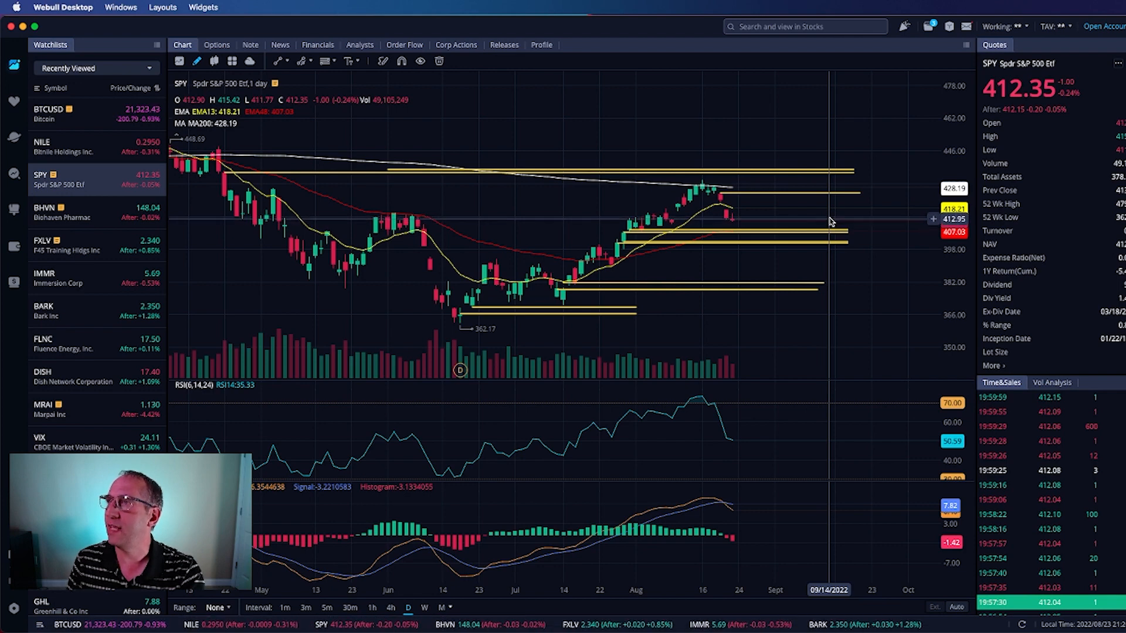
mouse_move(822, 221)
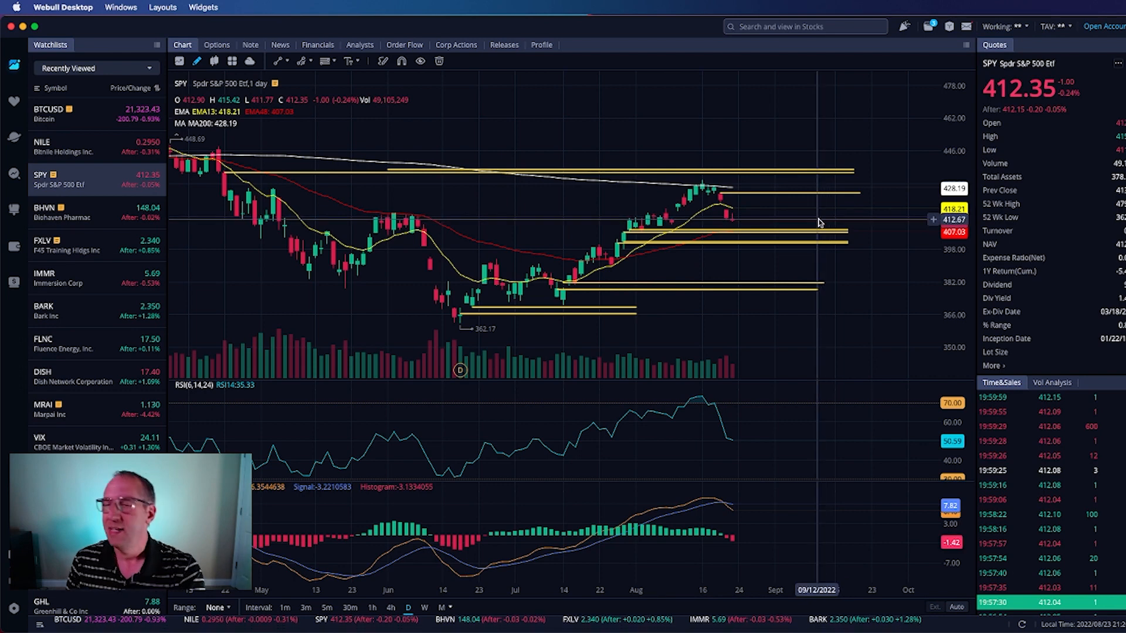
mouse_move(732, 240)
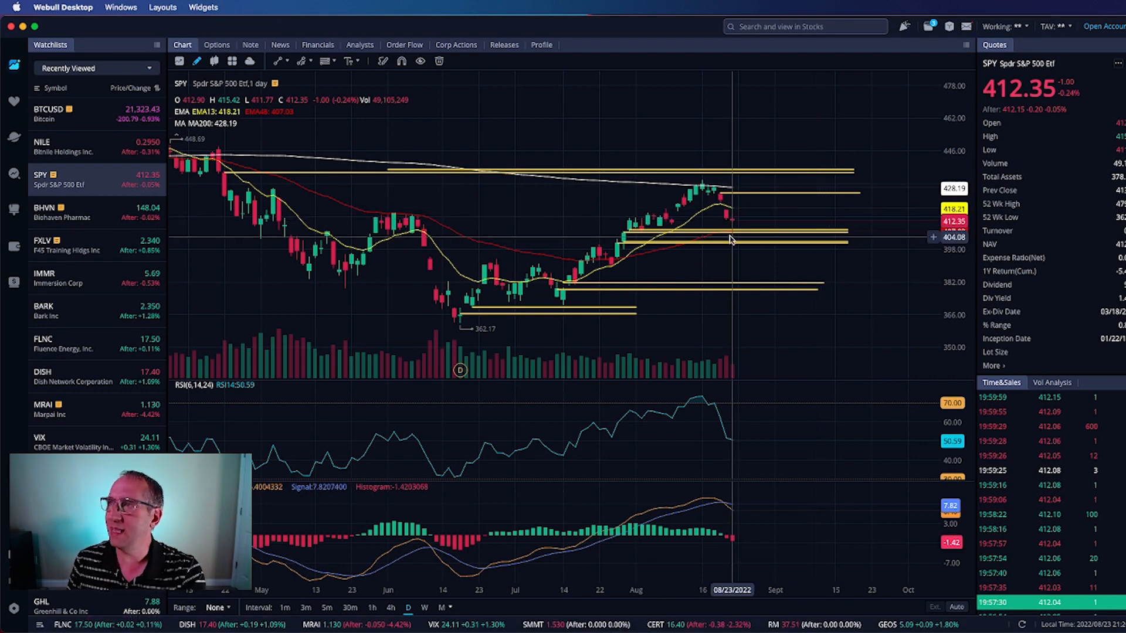
mouse_move(737, 224)
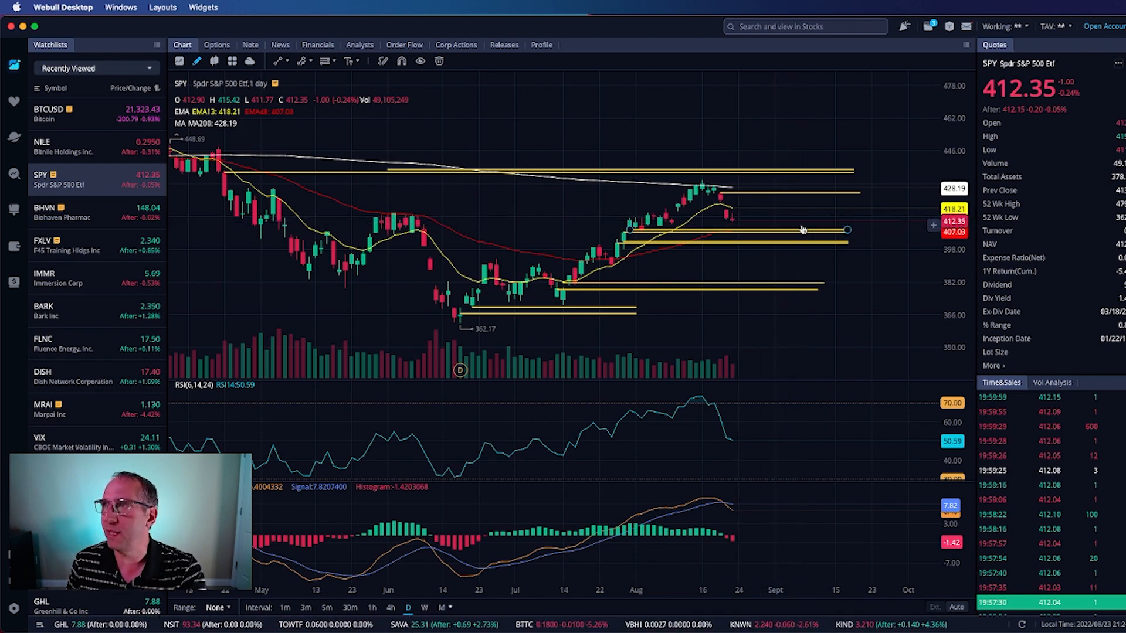
mouse_move(881, 234)
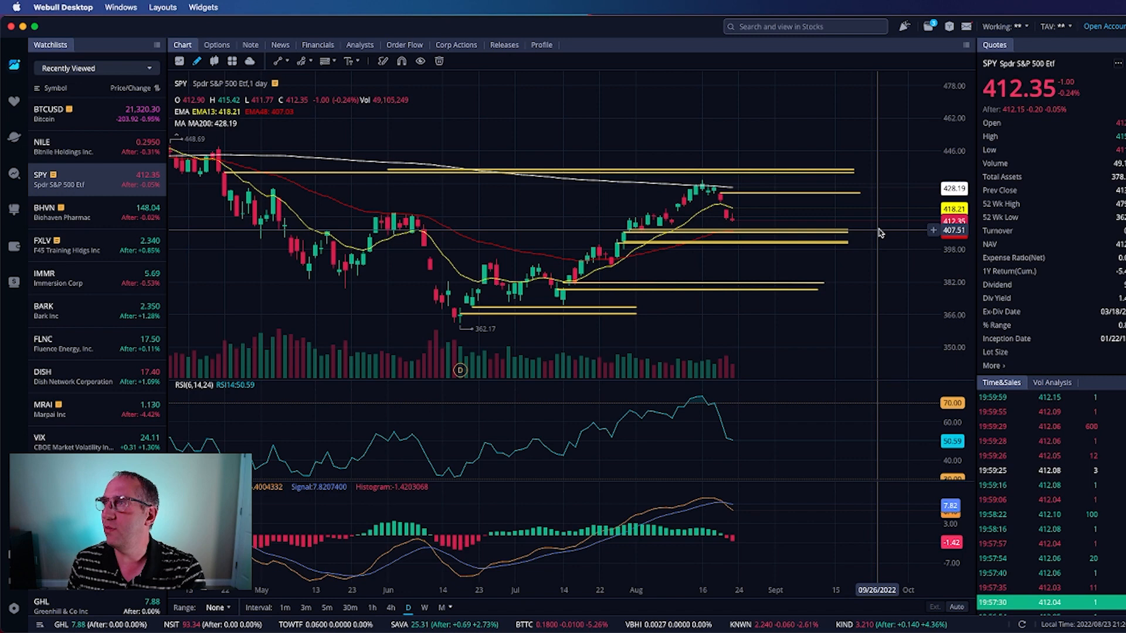
mouse_move(744, 223)
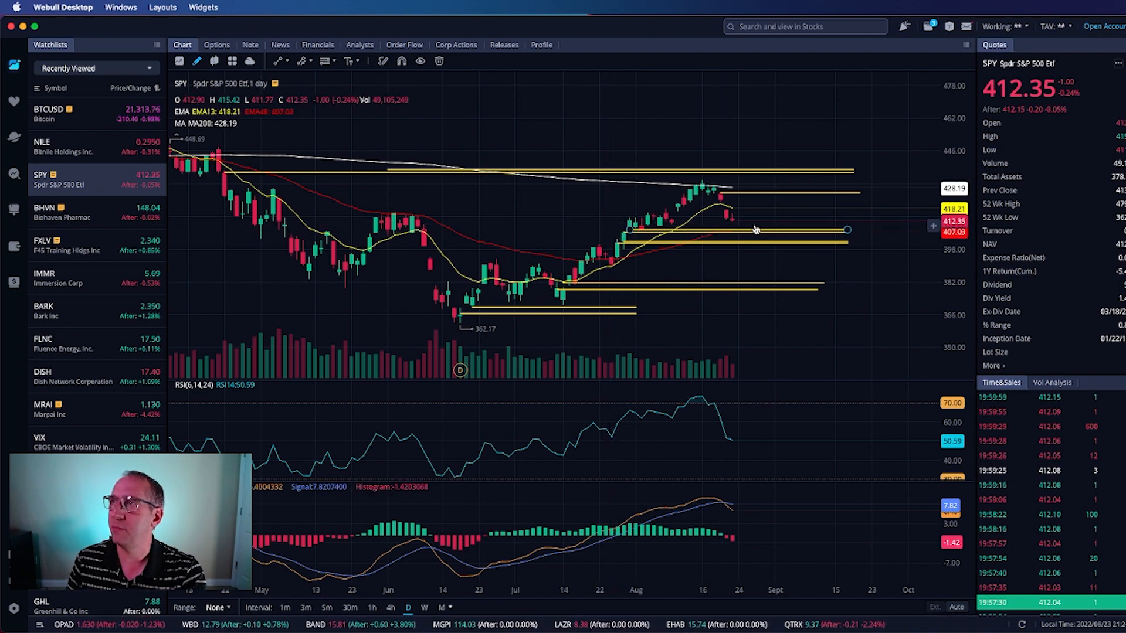
mouse_move(640, 256)
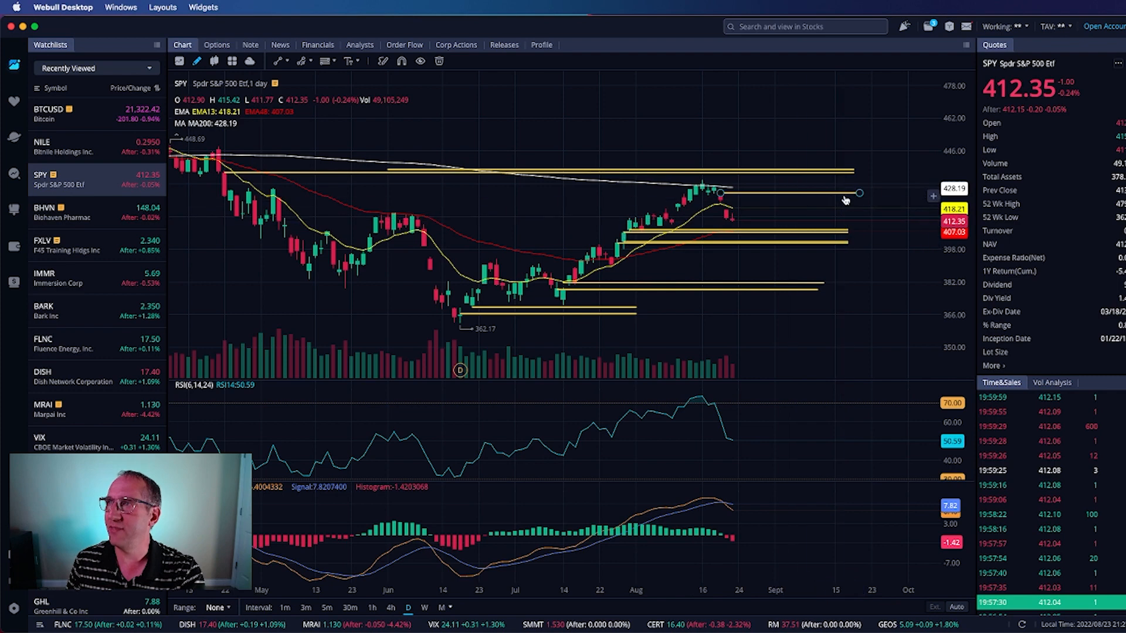
mouse_move(851, 239)
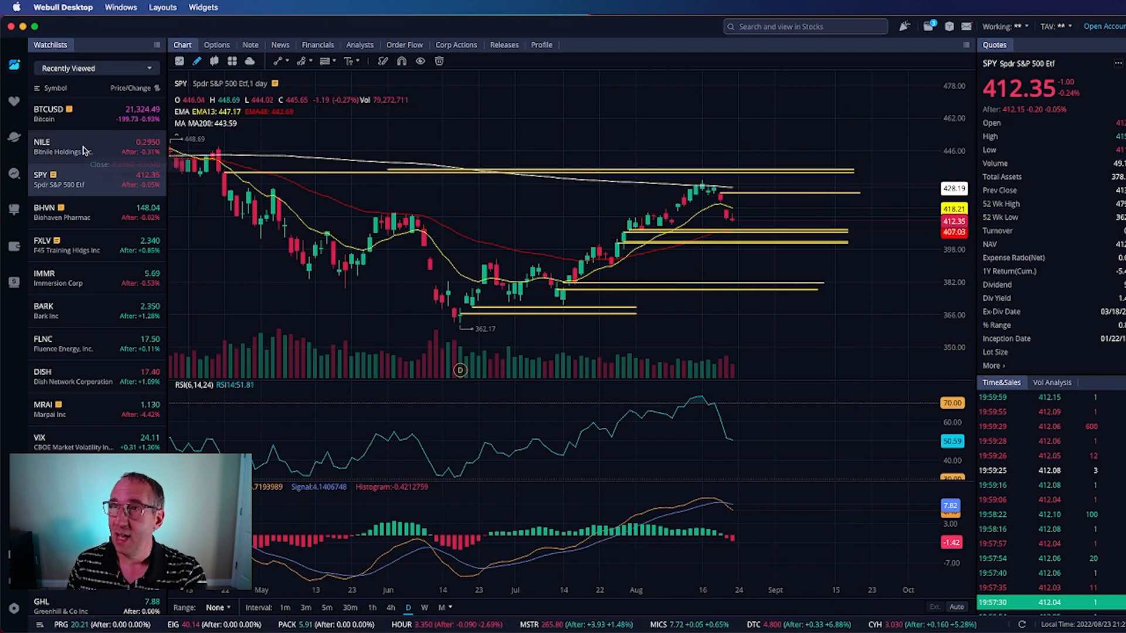
Step: Switch from NILE to the Bitcoin BTCUSD daily chart via Recently Viewed
click(59, 146)
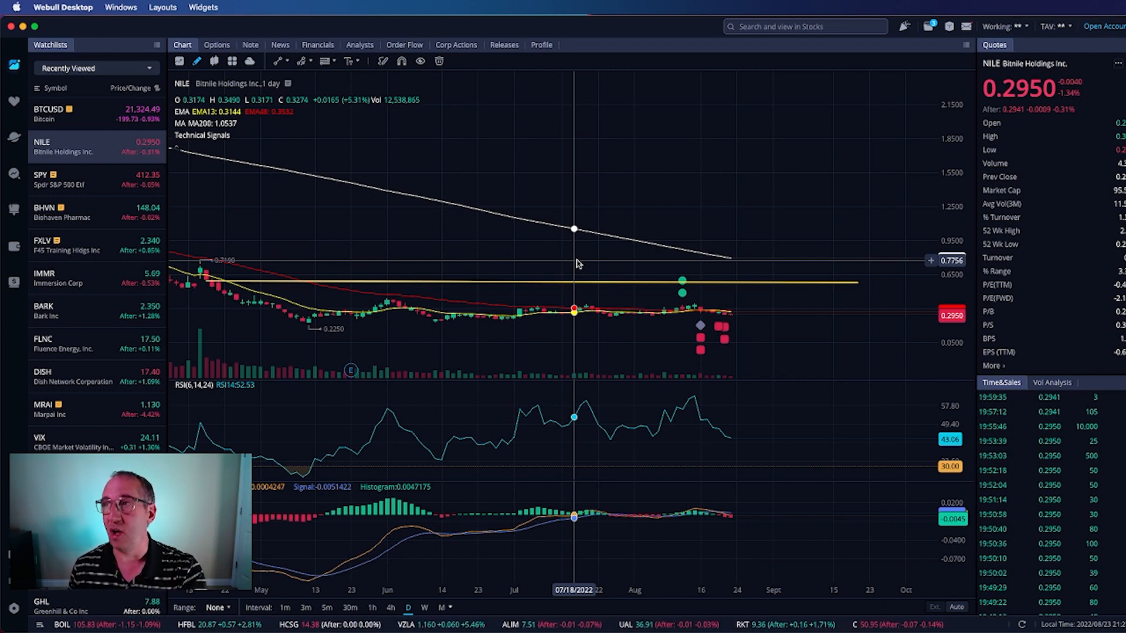
mouse_move(858, 327)
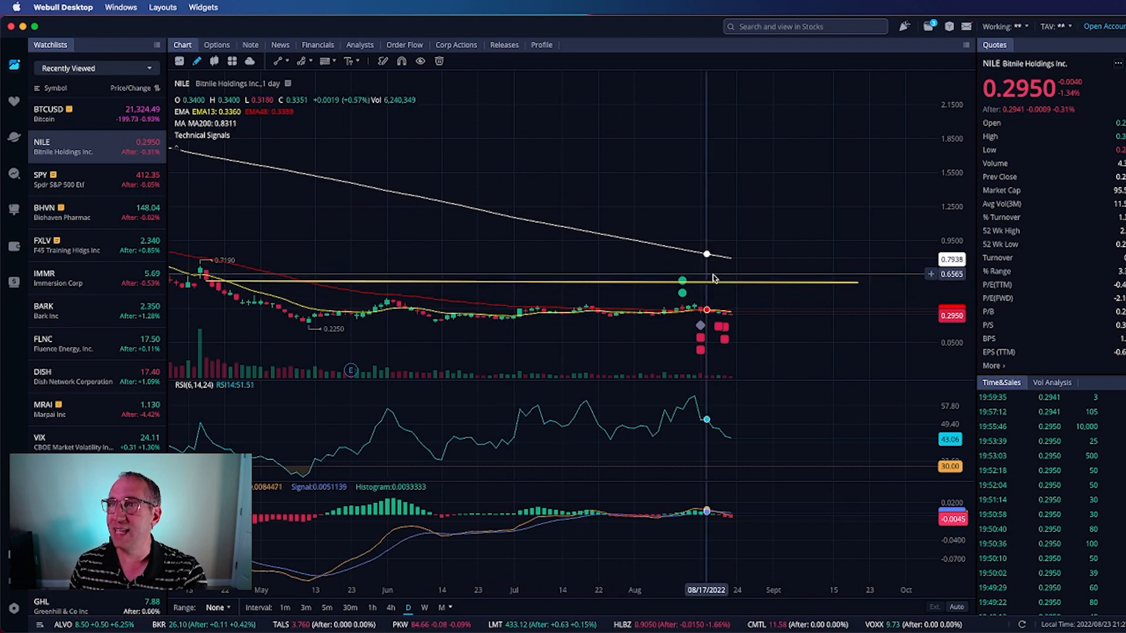
mouse_move(554, 326)
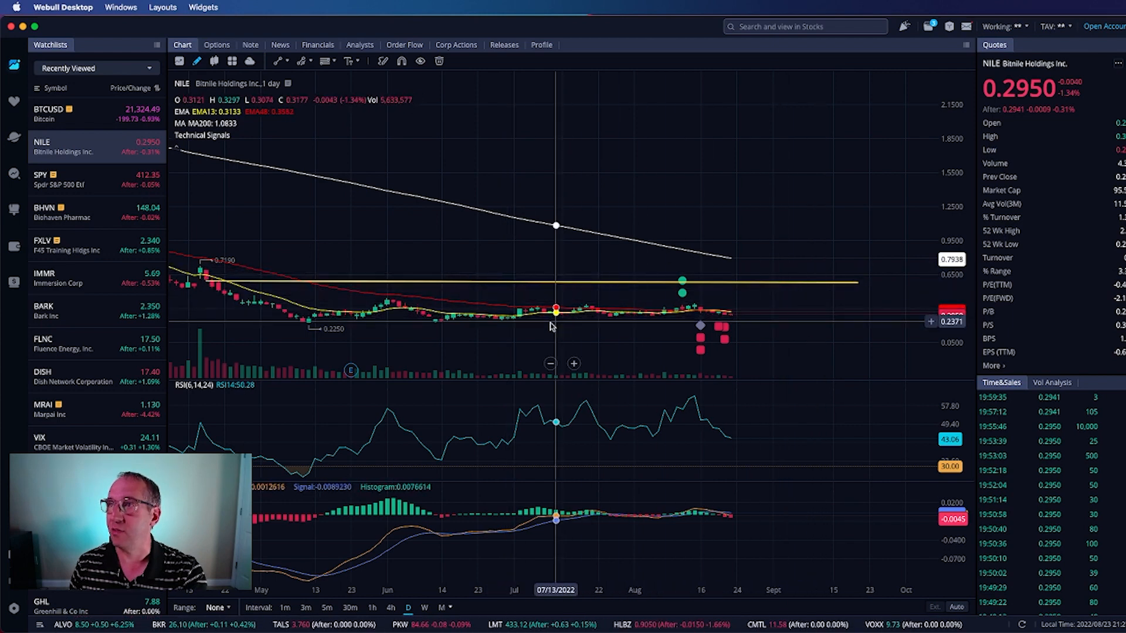
mouse_move(552, 332)
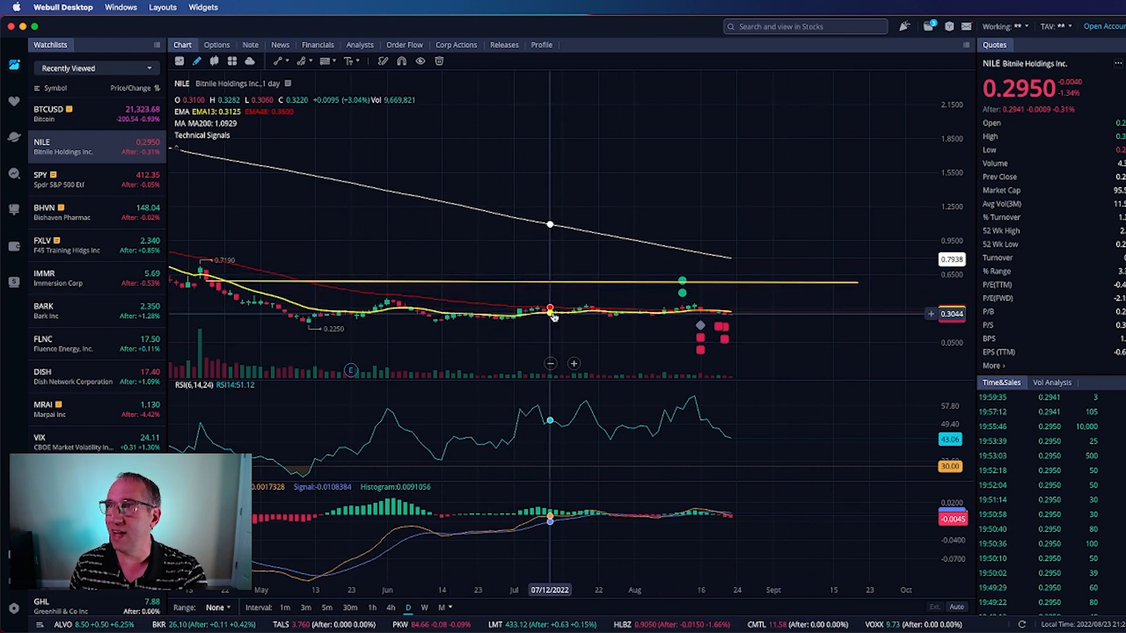
mouse_move(775, 323)
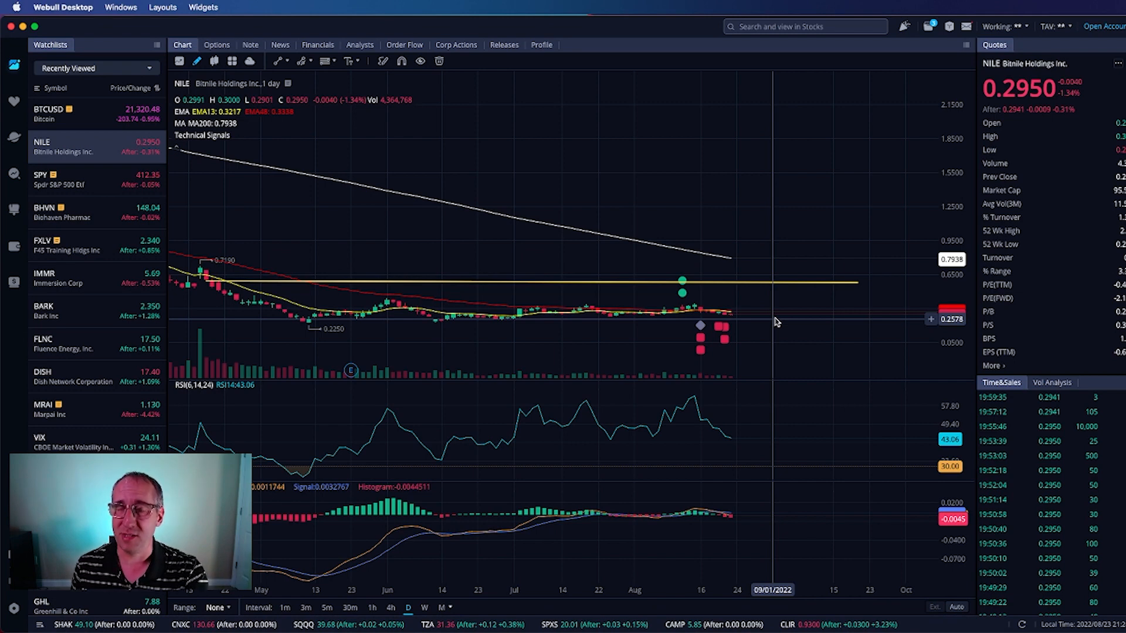
mouse_move(791, 332)
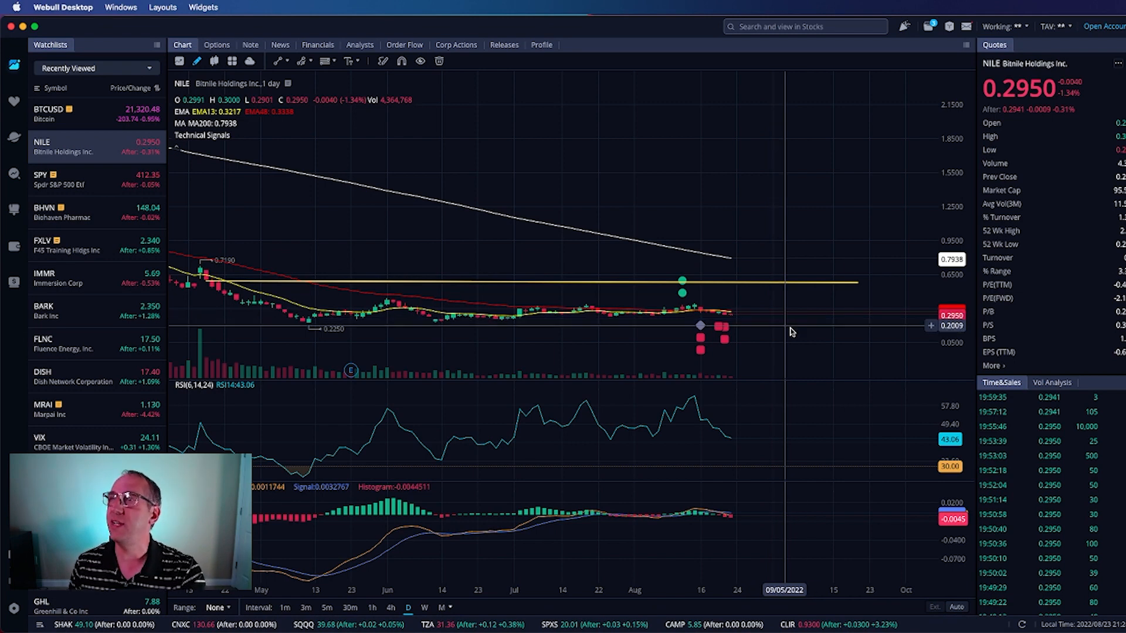
mouse_move(835, 310)
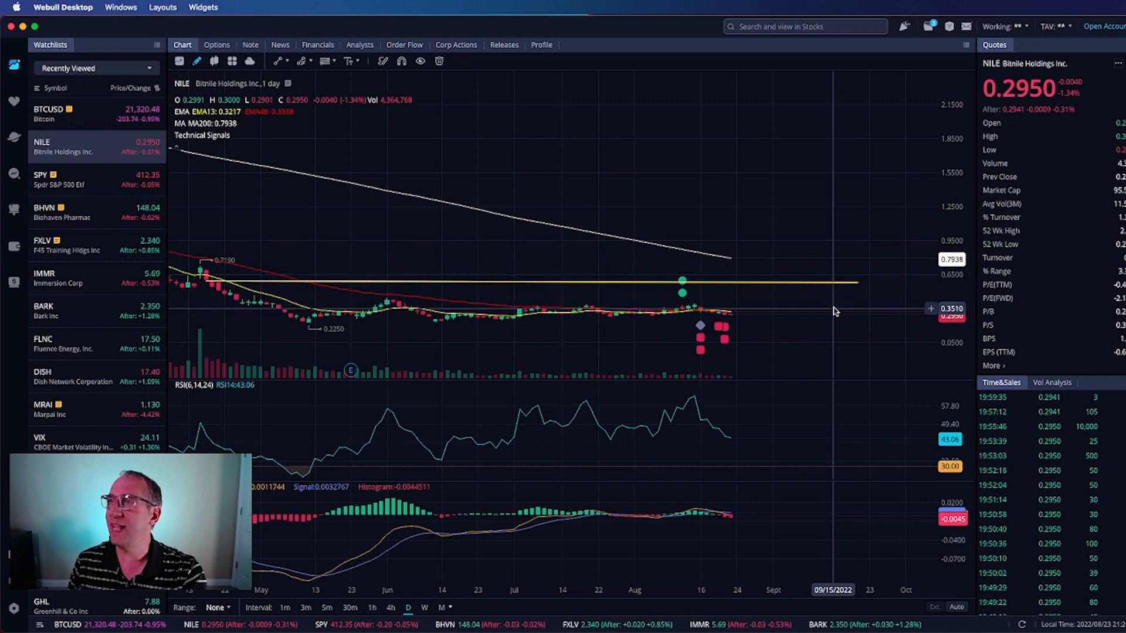
mouse_move(824, 315)
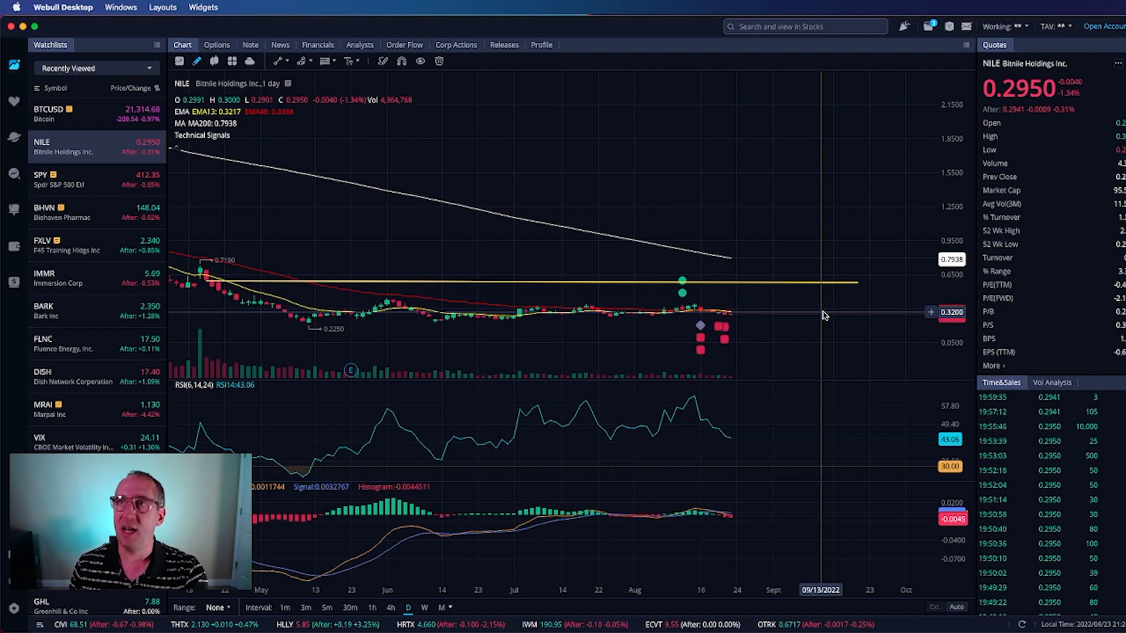
mouse_move(849, 315)
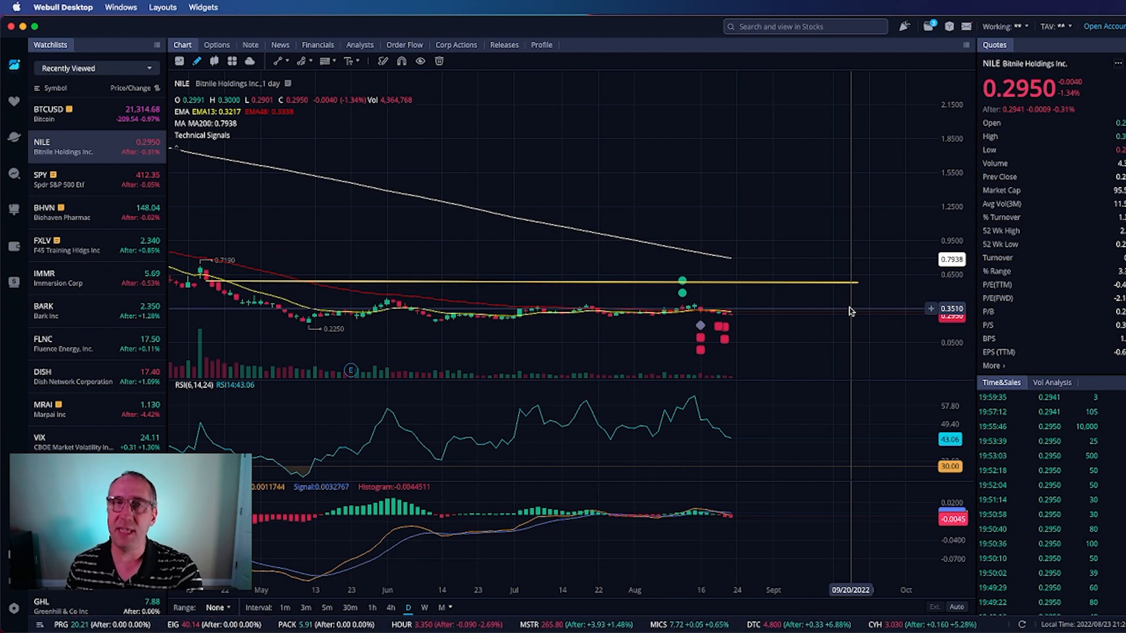
mouse_move(845, 308)
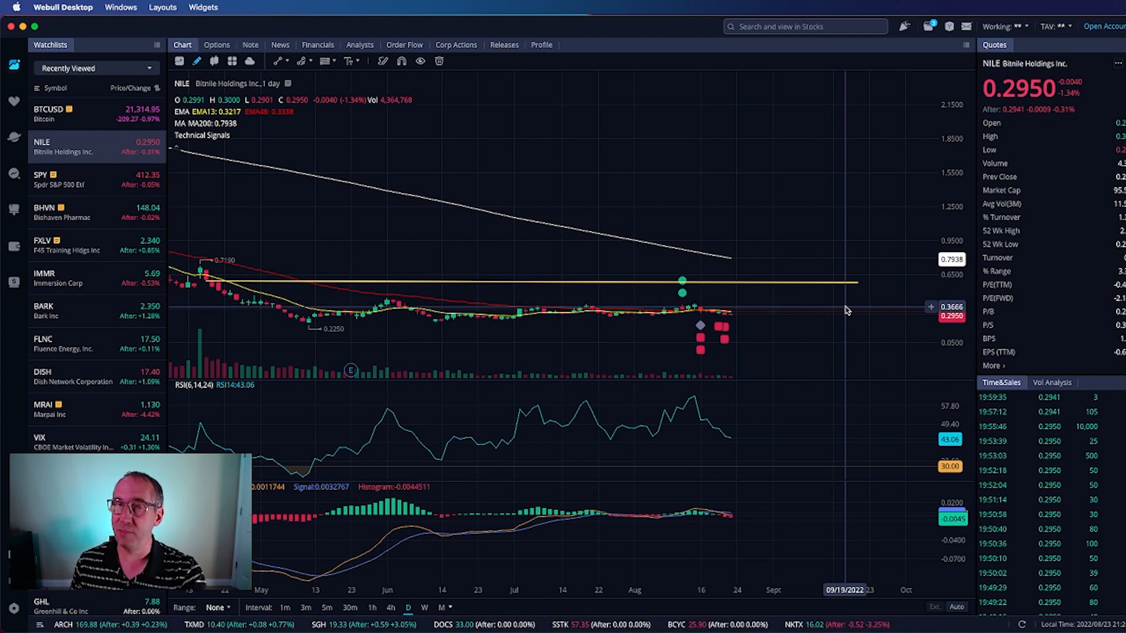
mouse_move(840, 315)
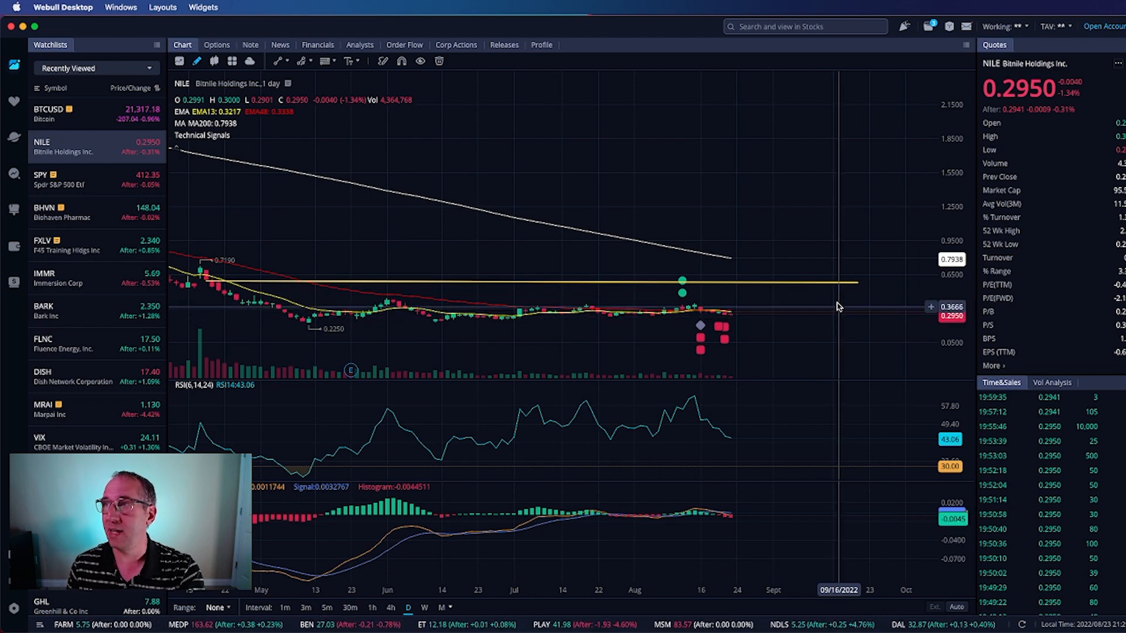
mouse_move(833, 308)
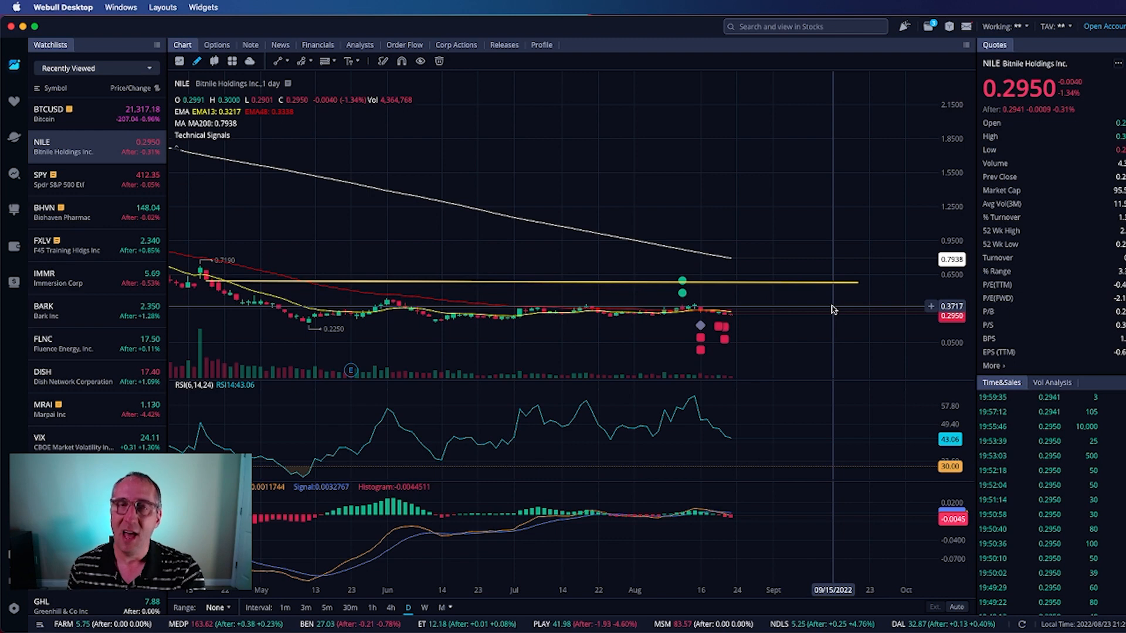
mouse_move(707, 308)
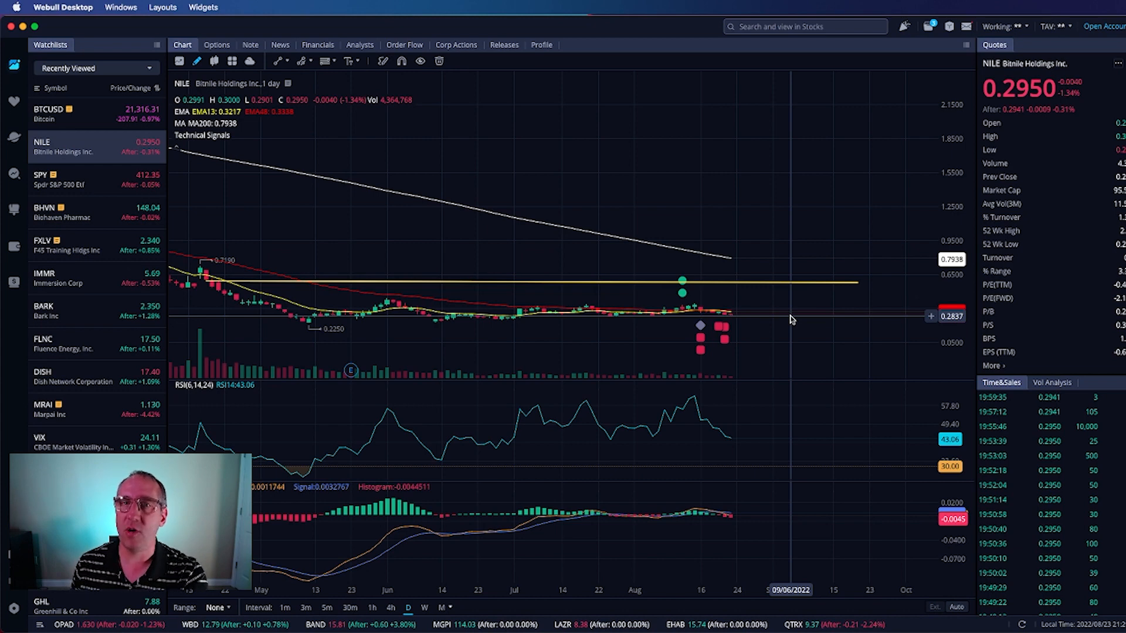
mouse_move(801, 327)
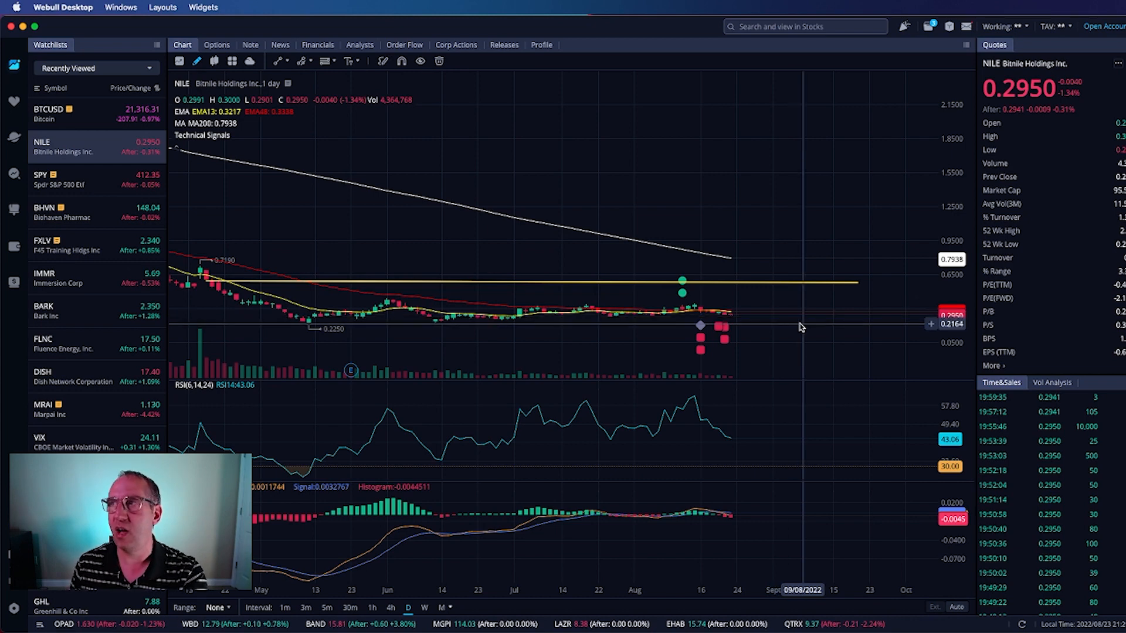
mouse_move(590, 326)
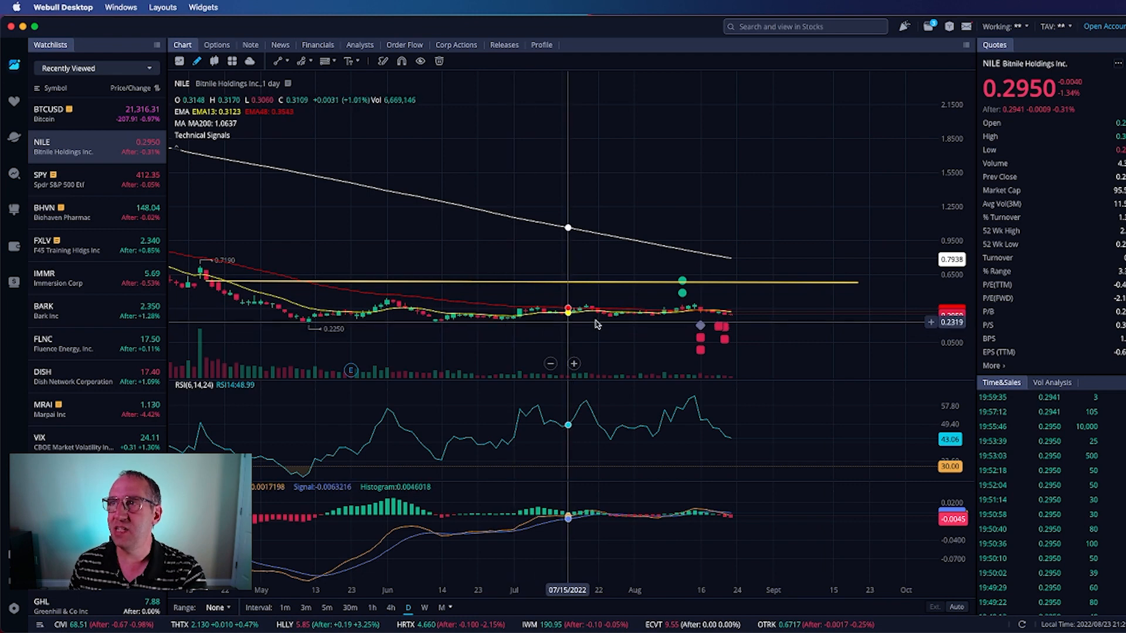
mouse_move(847, 320)
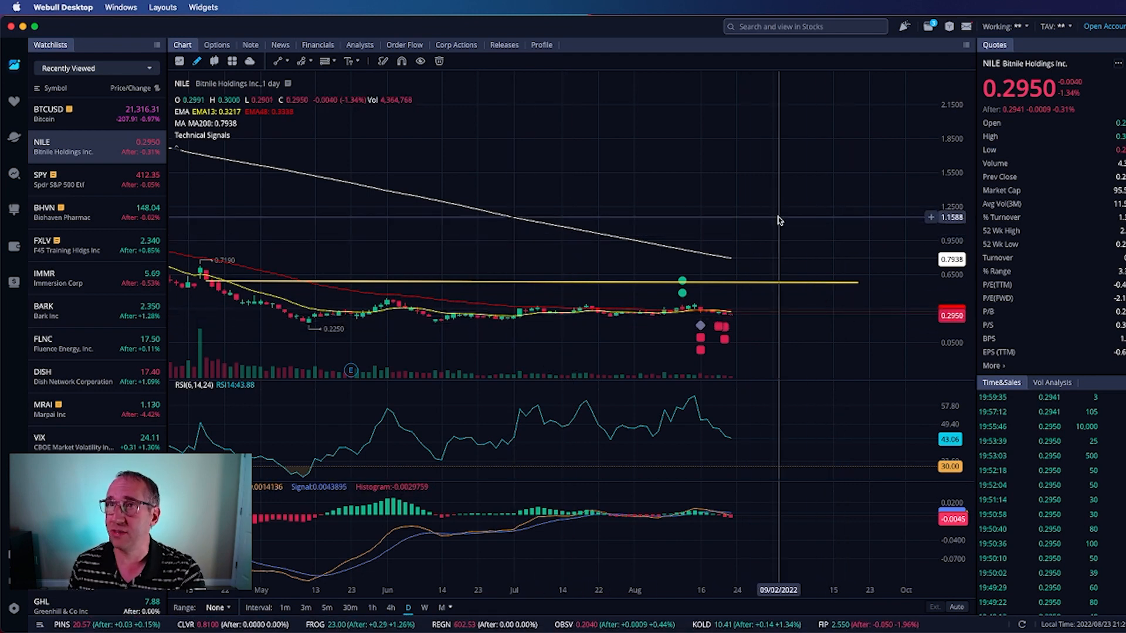
mouse_move(804, 313)
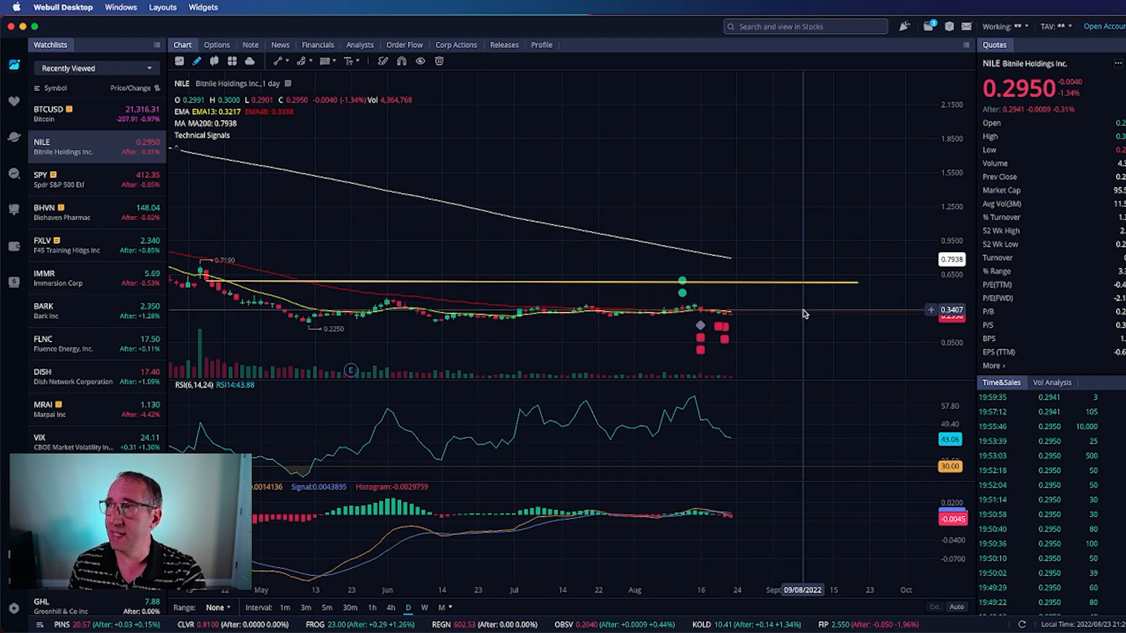
mouse_move(819, 321)
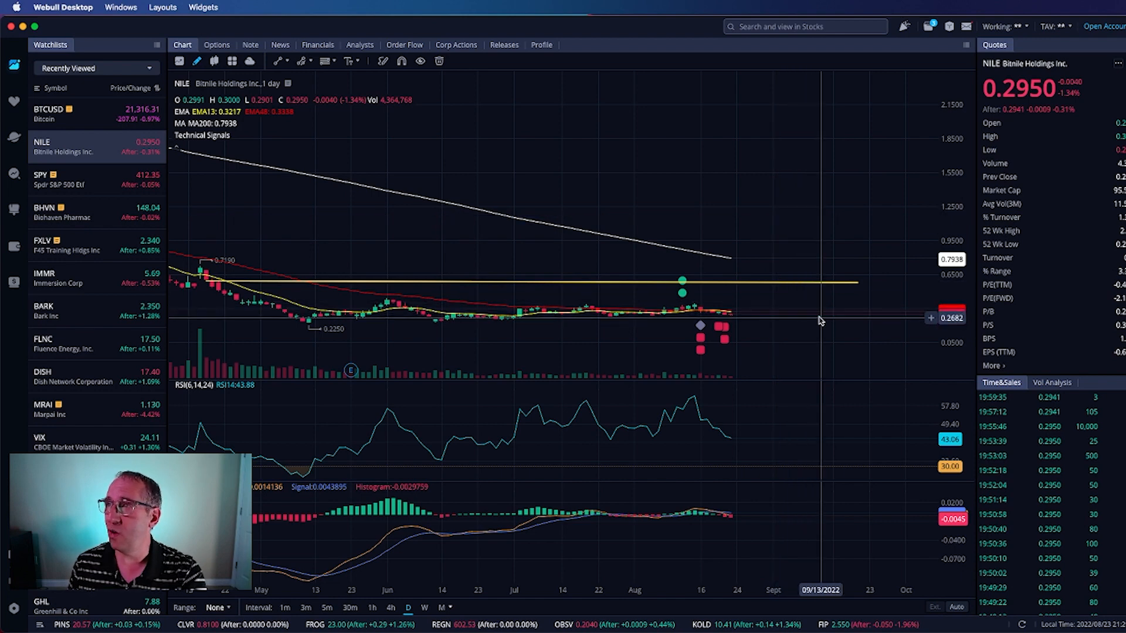
mouse_move(810, 322)
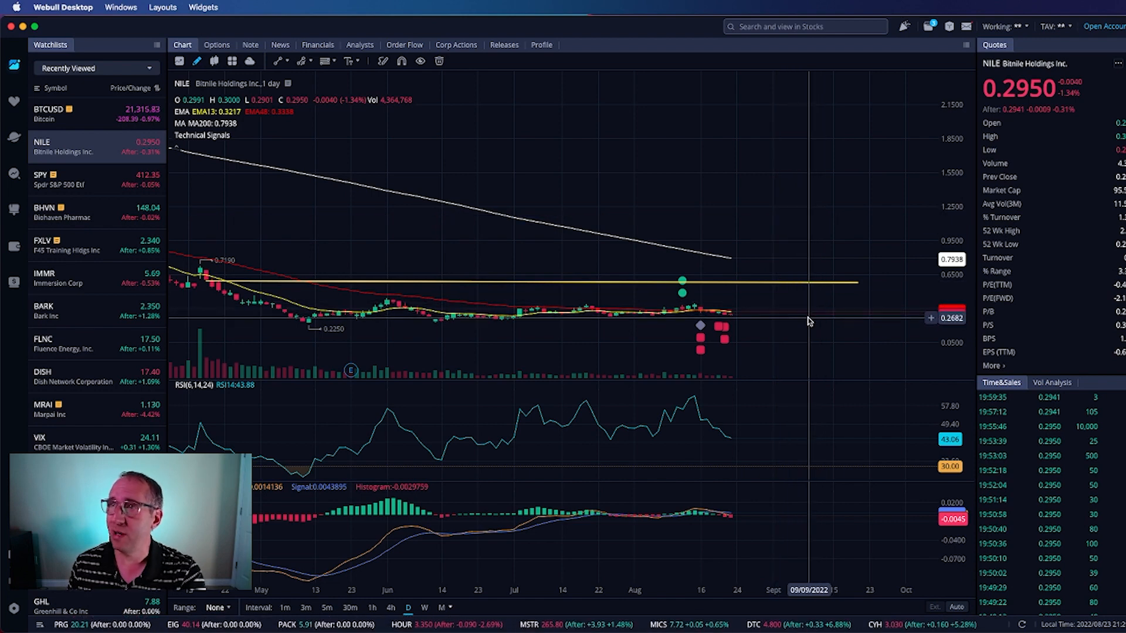
mouse_move(823, 314)
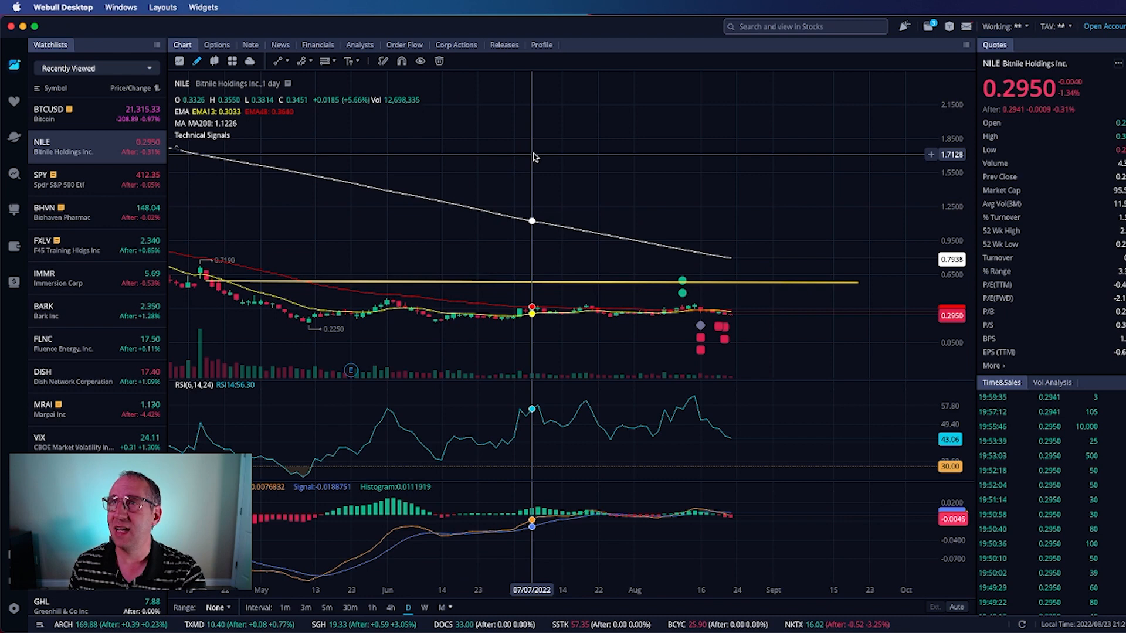
mouse_move(876, 288)
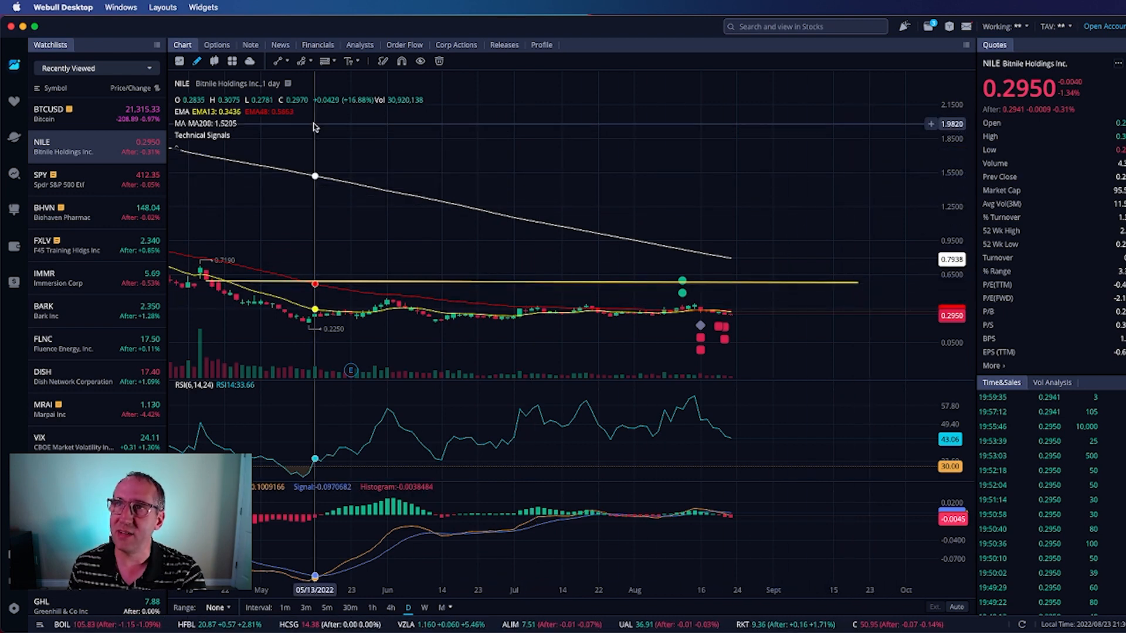
click(70, 113)
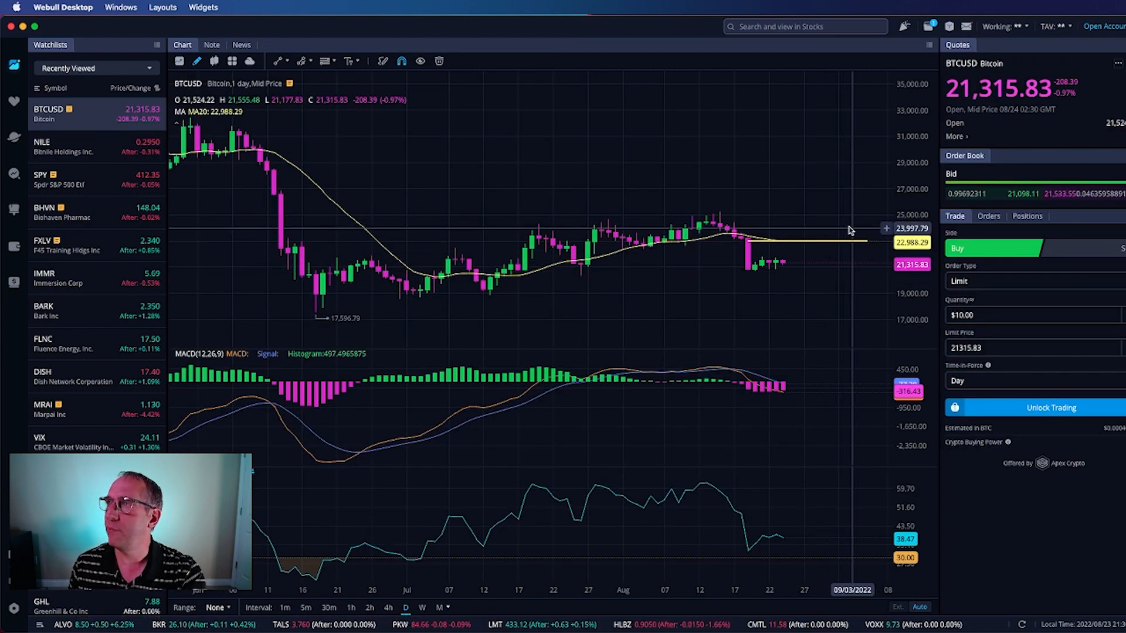
mouse_move(587, 264)
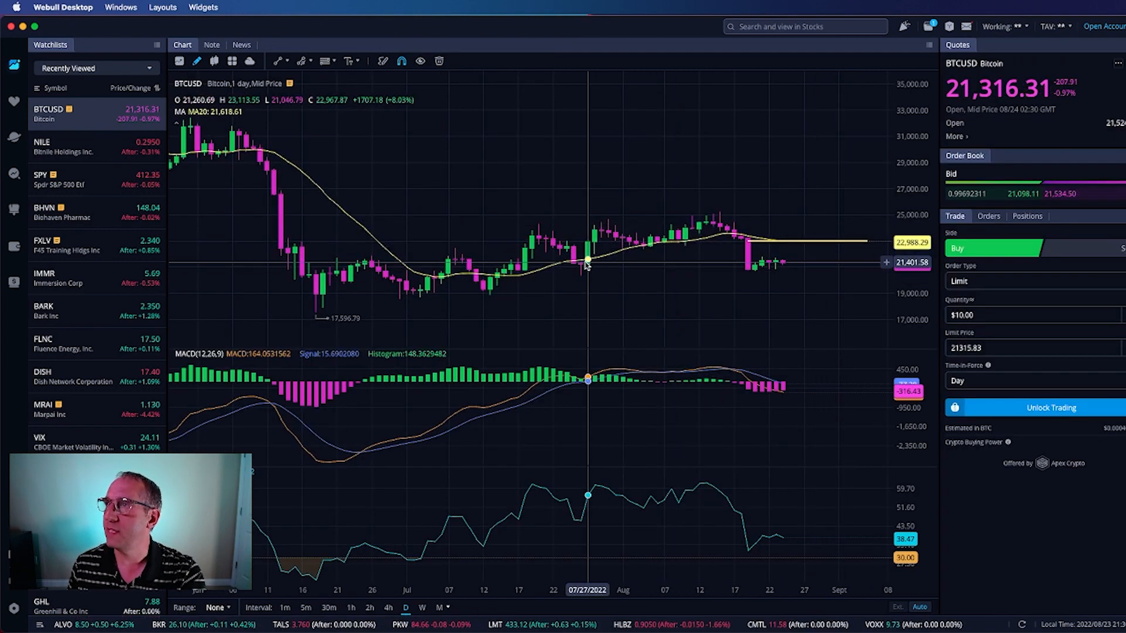
mouse_move(569, 266)
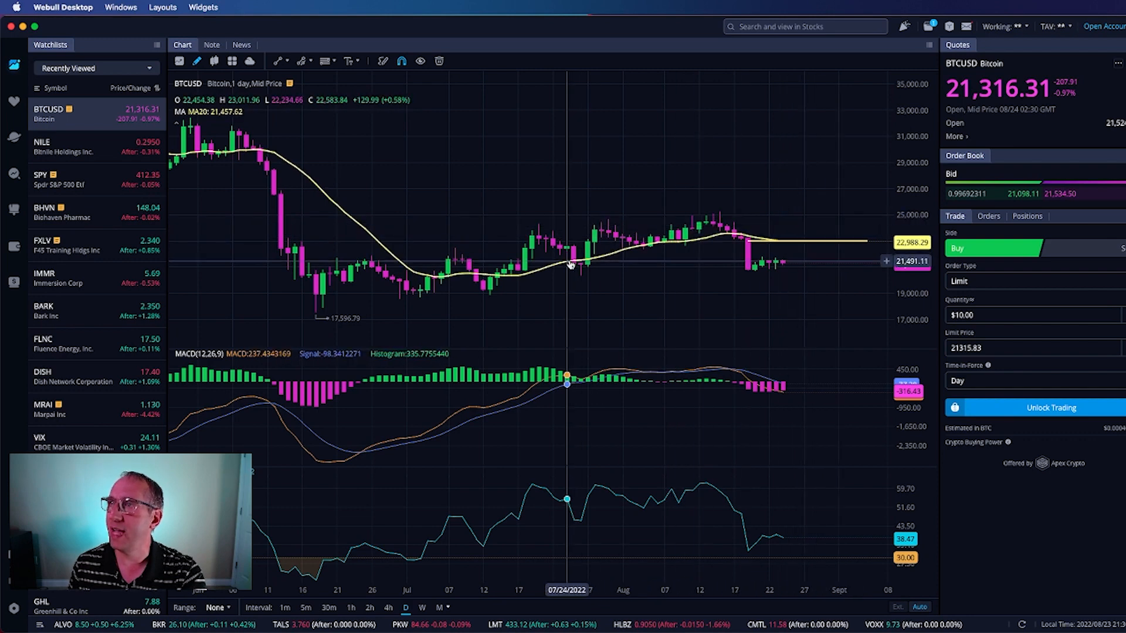
mouse_move(789, 261)
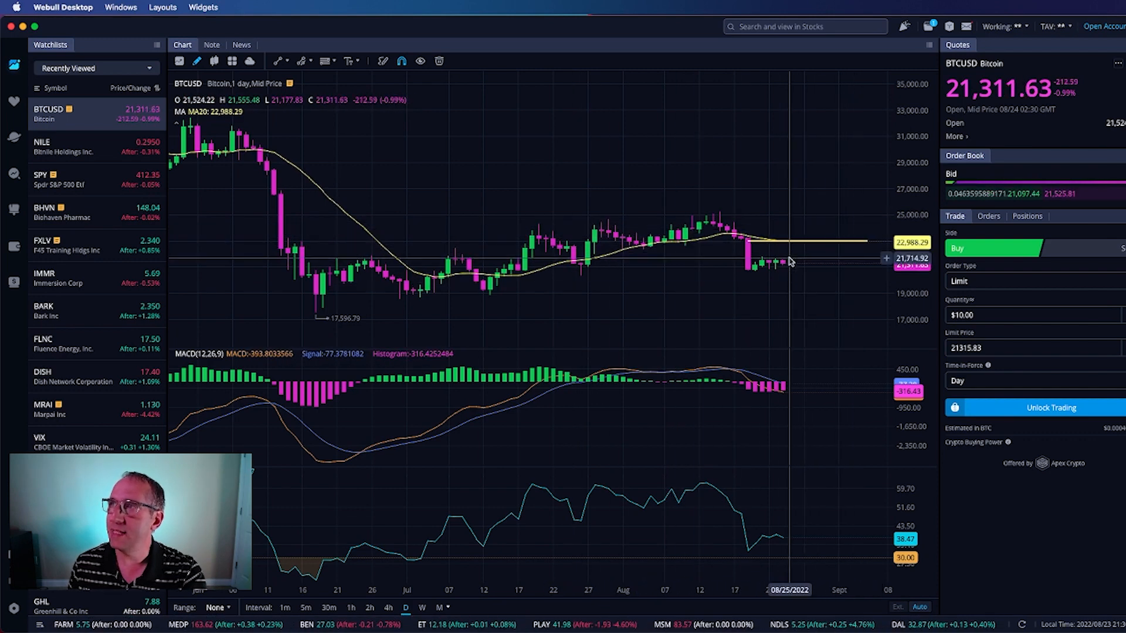
mouse_move(814, 275)
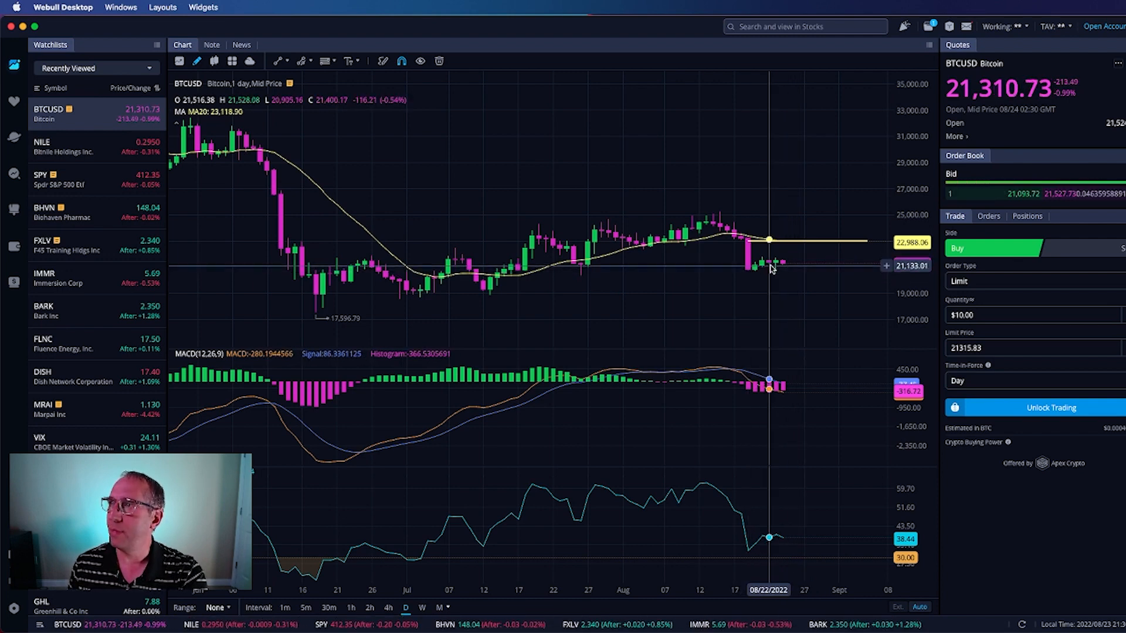
mouse_move(800, 267)
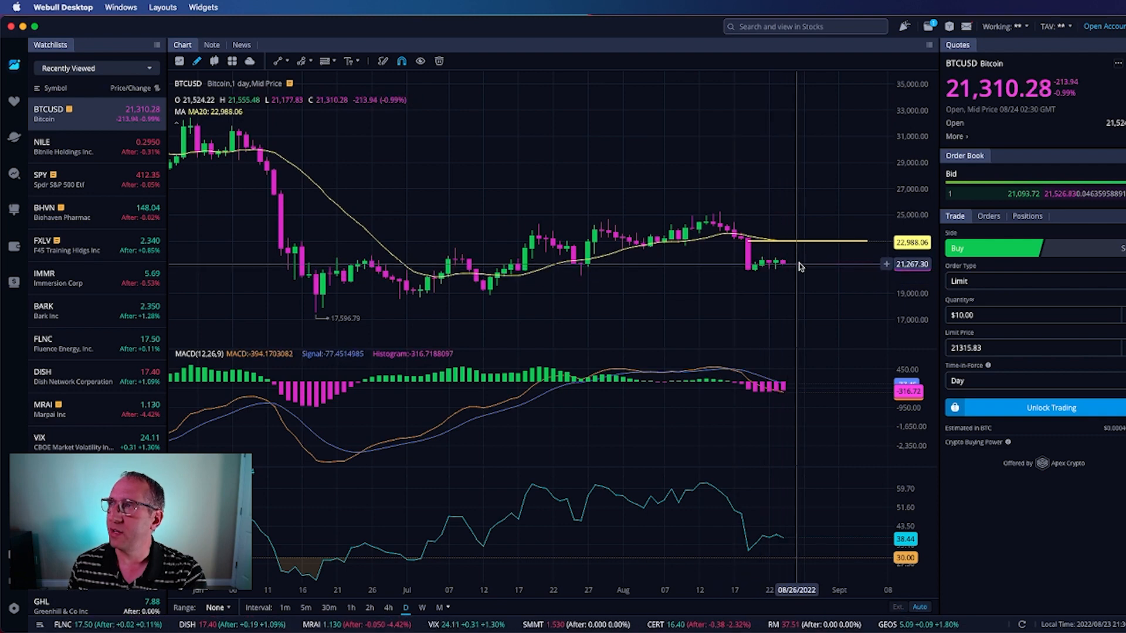